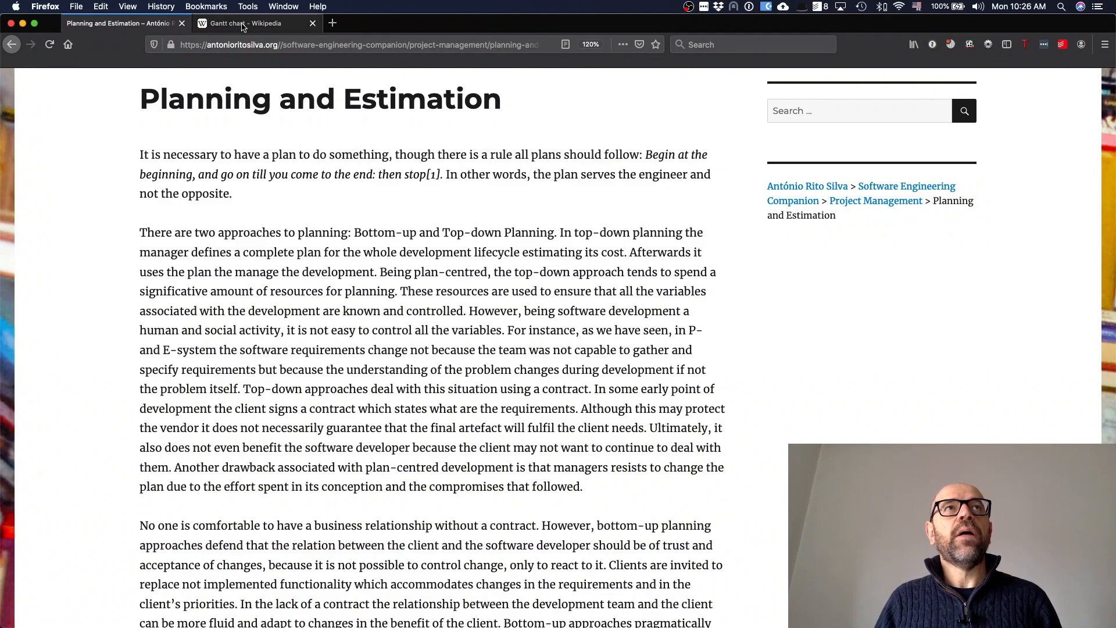
- Show the Wikipedia Gantt chart article's Example section with its activity time-estimate table
left_click(257, 23)
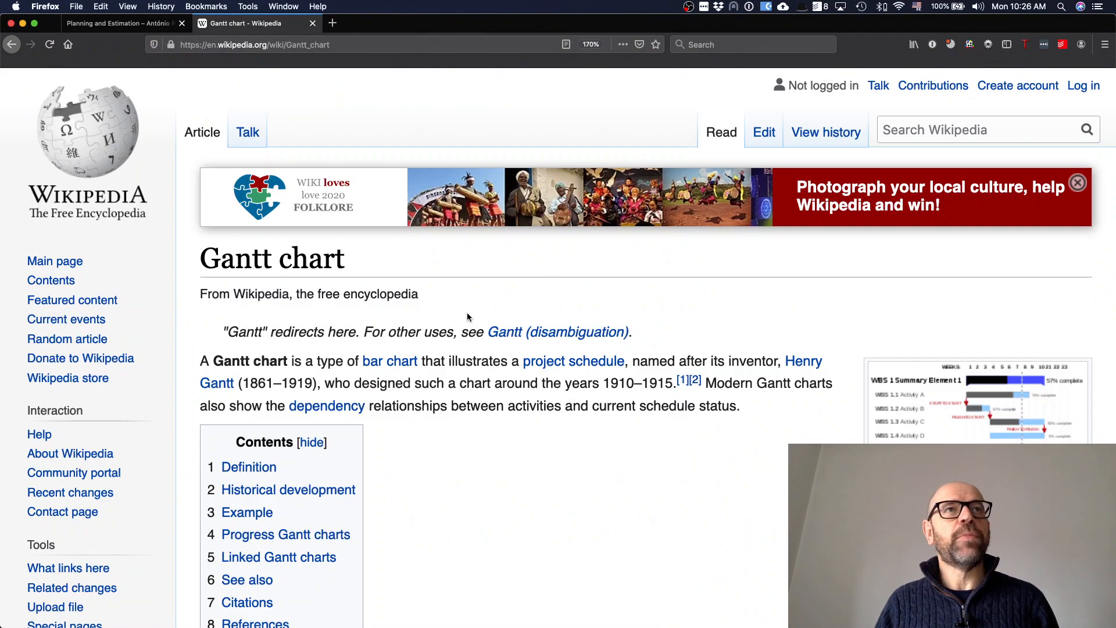
scroll("down", 3)
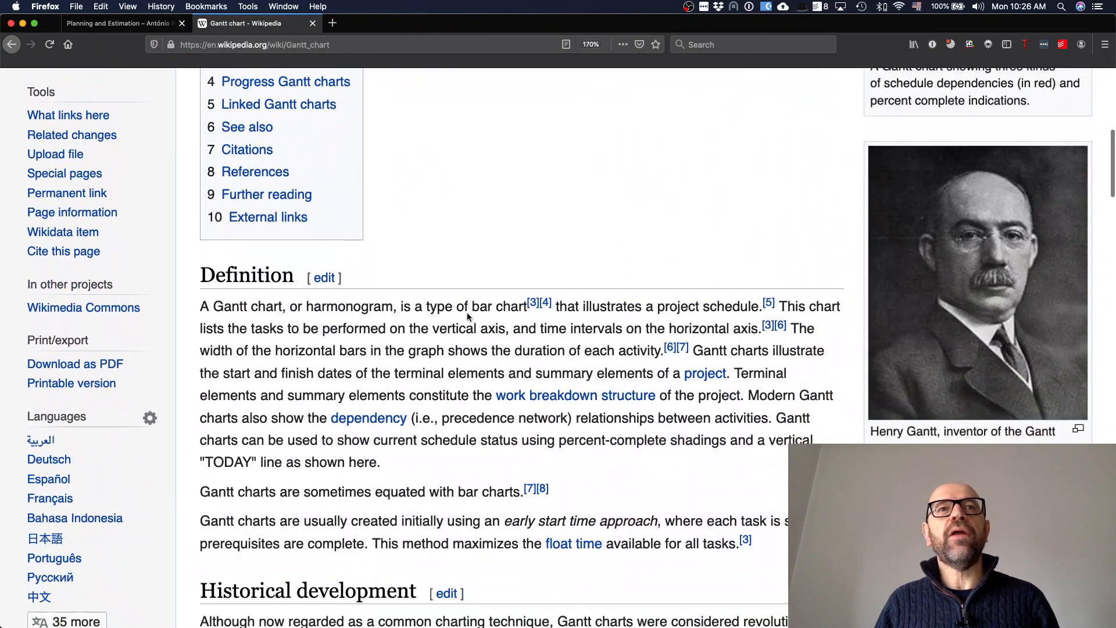
scroll("down", 3)
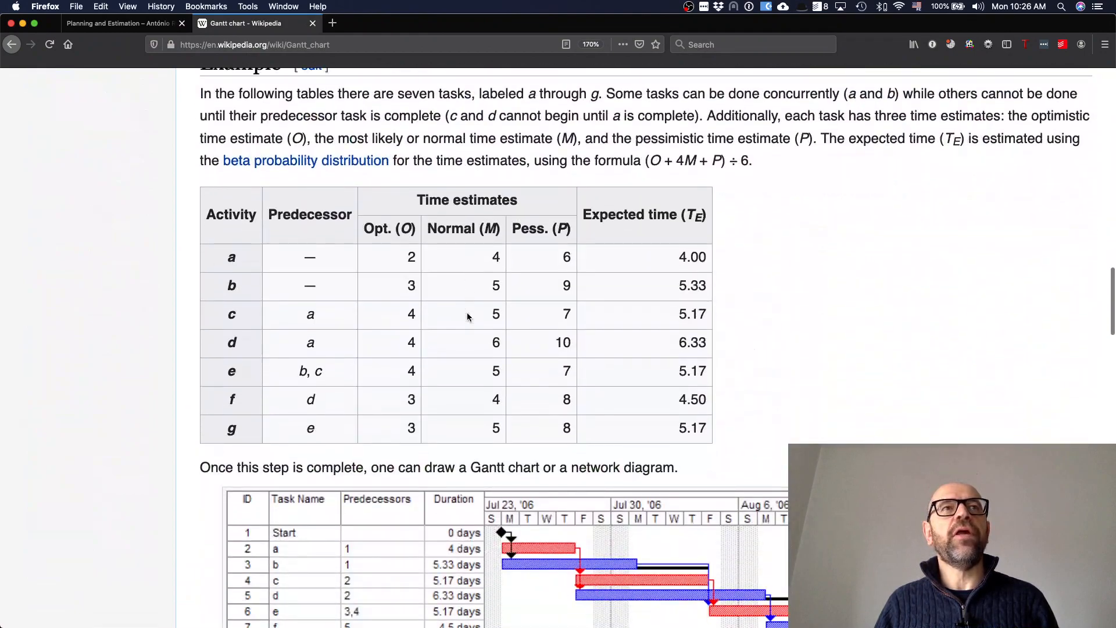
scroll("down", 3)
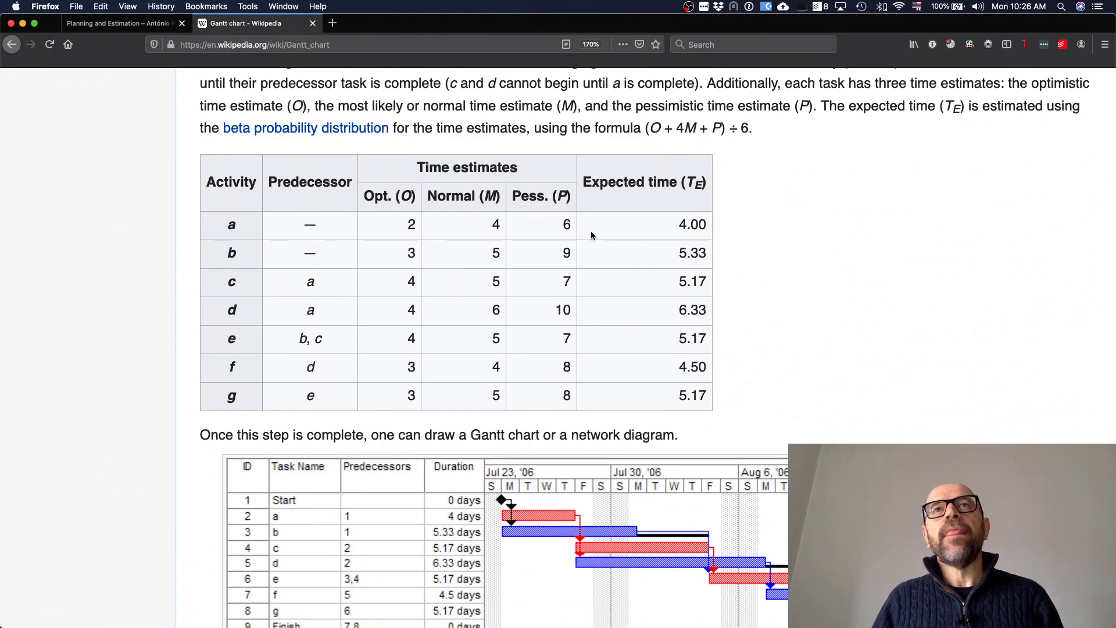
- Scroll down to the Microsoft Project Gantt chart image and its critical path caption
scroll("down", 3)
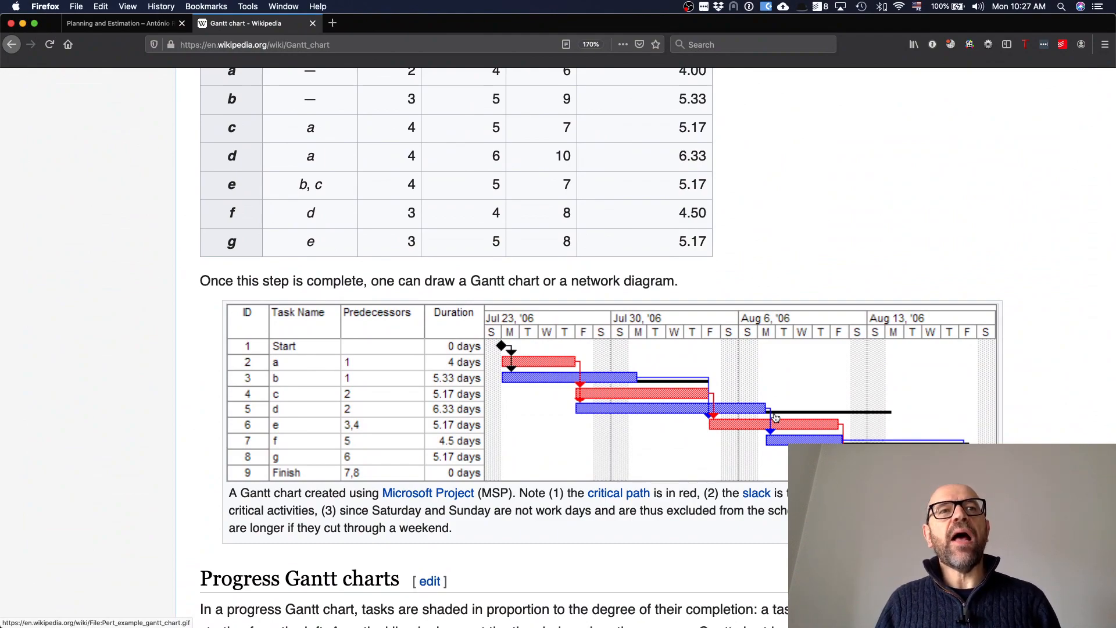
mouse_move(600, 399)
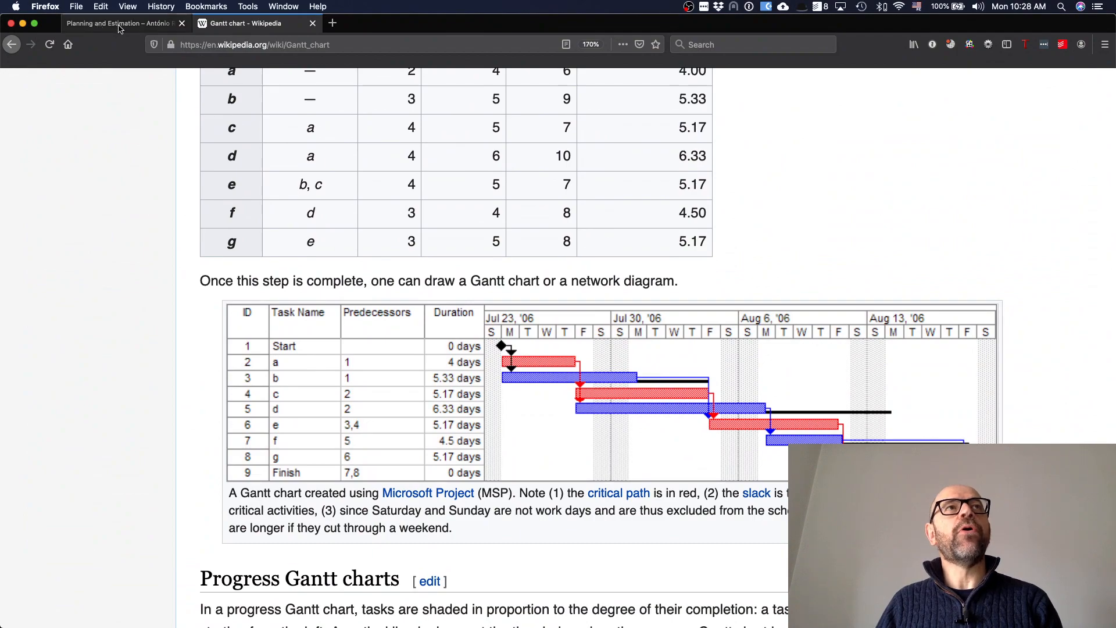
- Return to the Planning and Estimation tab in Firefox
left_click(121, 24)
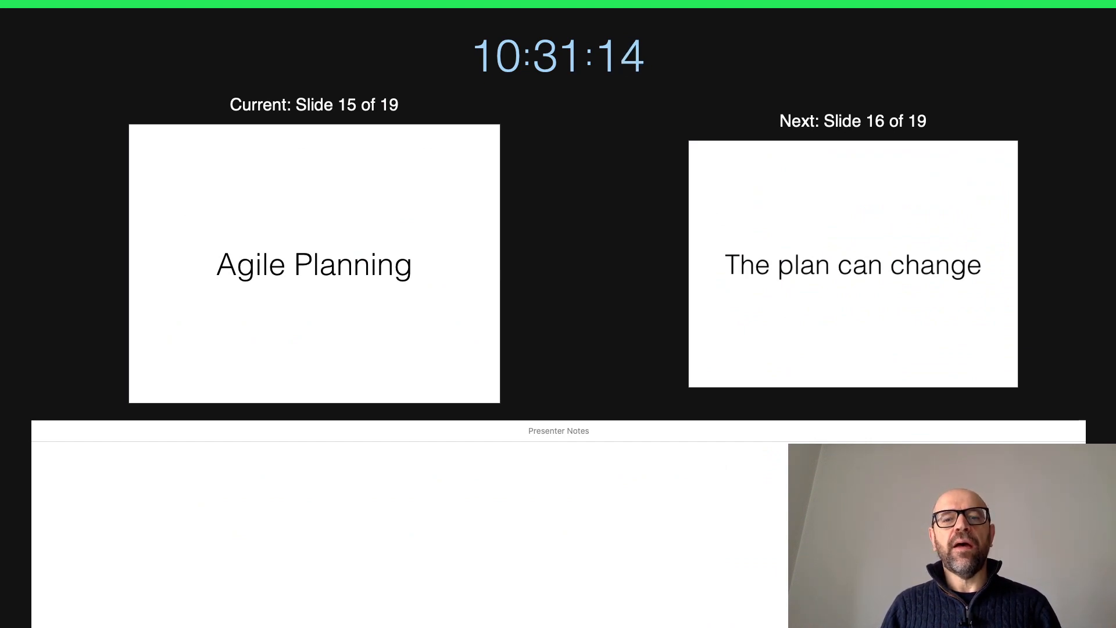
- Advance to slide 16 and reveal the change labels and 'Do not get ruled by the plan' banner
key("right")
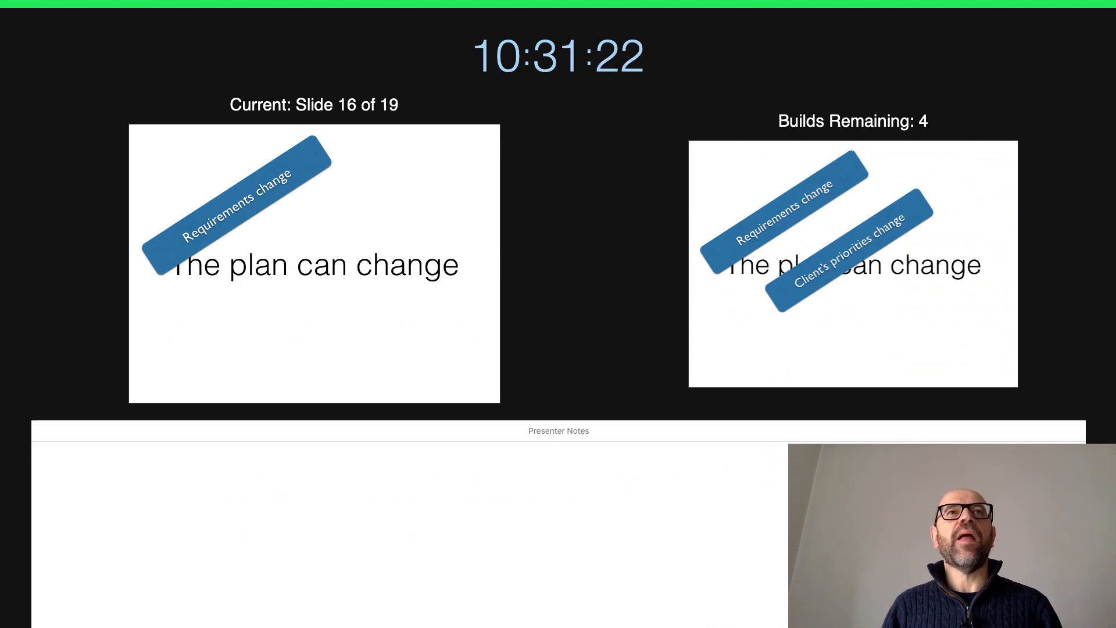
key("right")
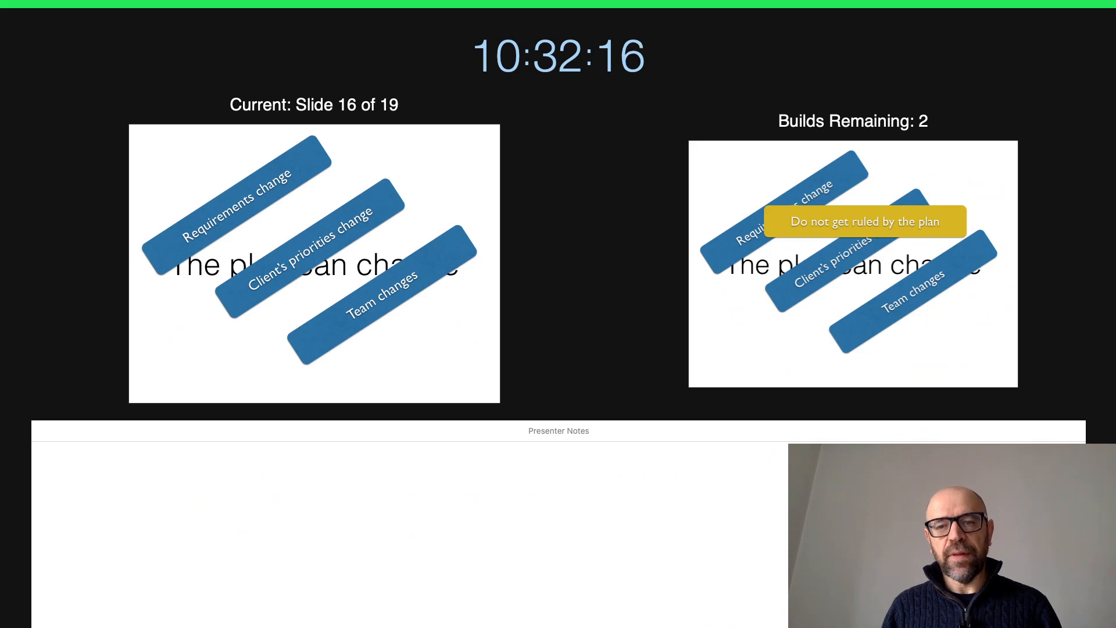
key("right")
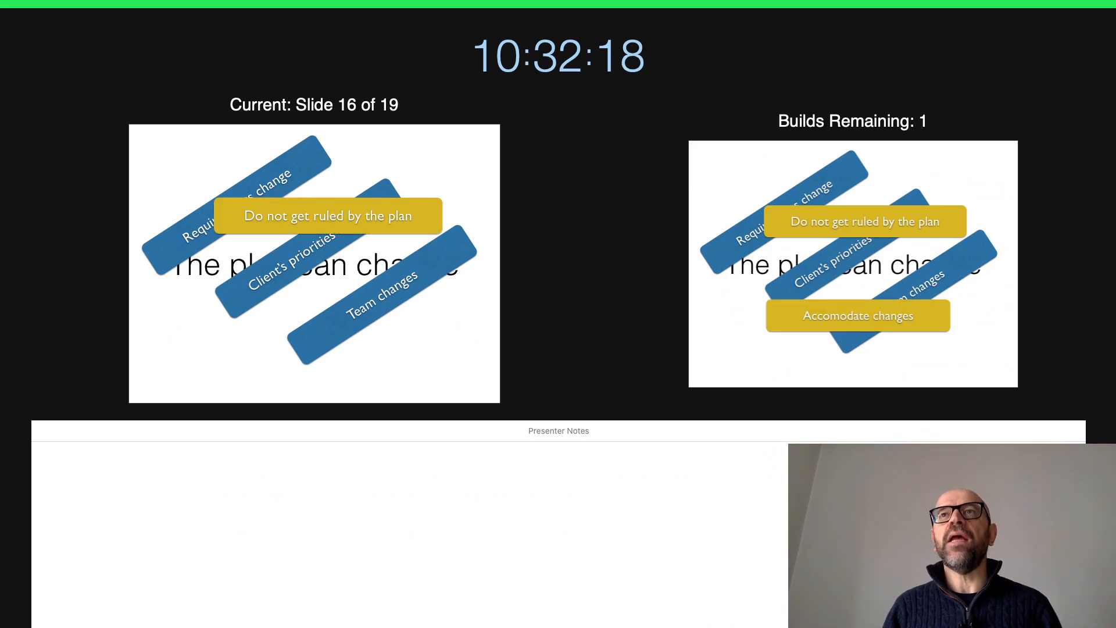